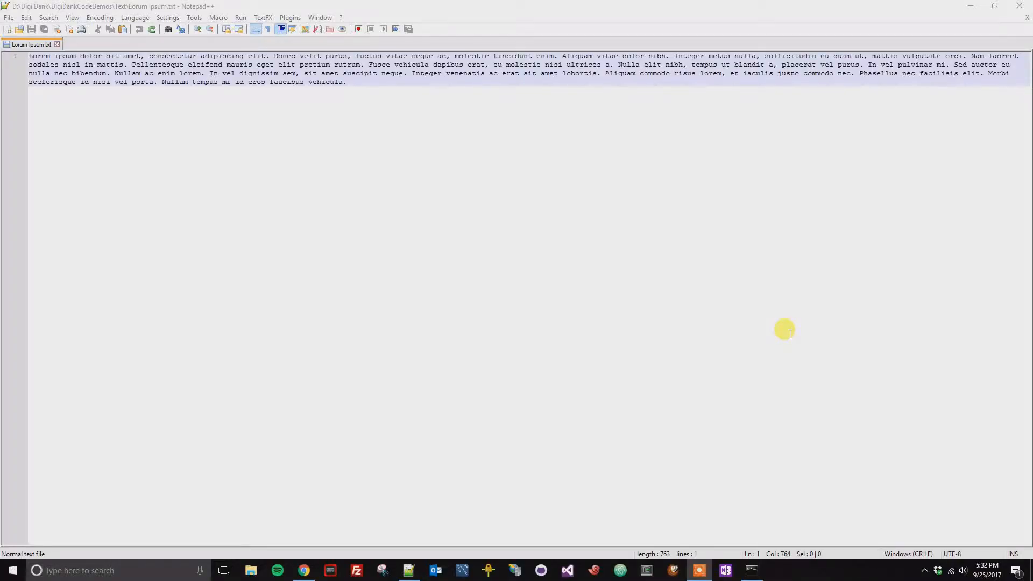
pyautogui.moveTo(756, 285)
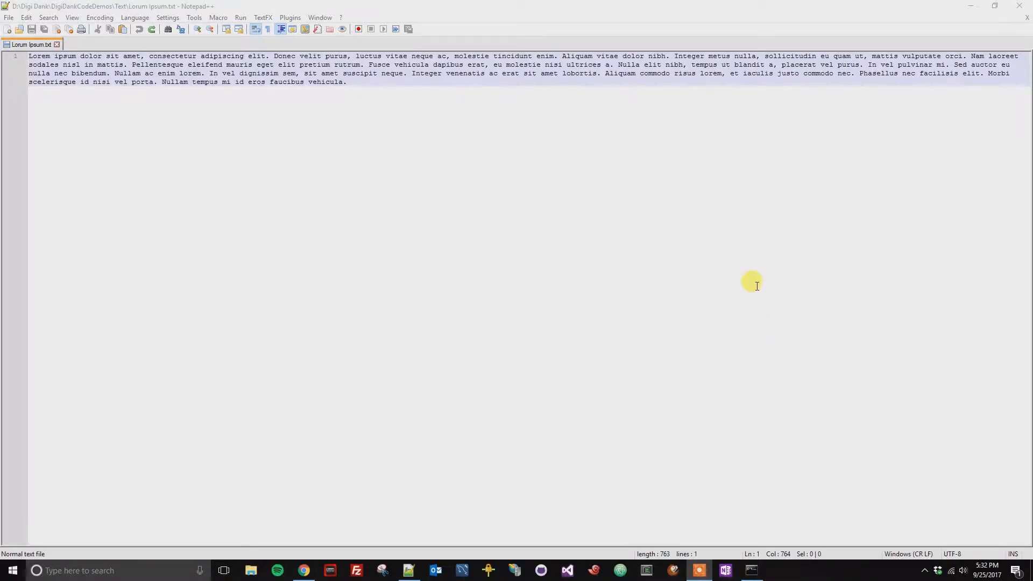
pyautogui.moveTo(164, 81)
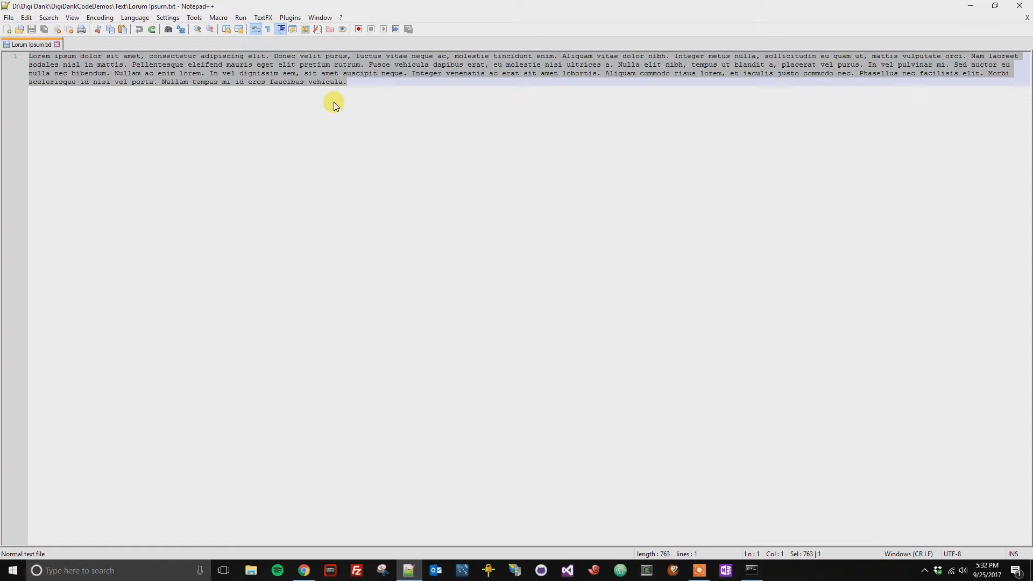
pyautogui.moveTo(288, 17)
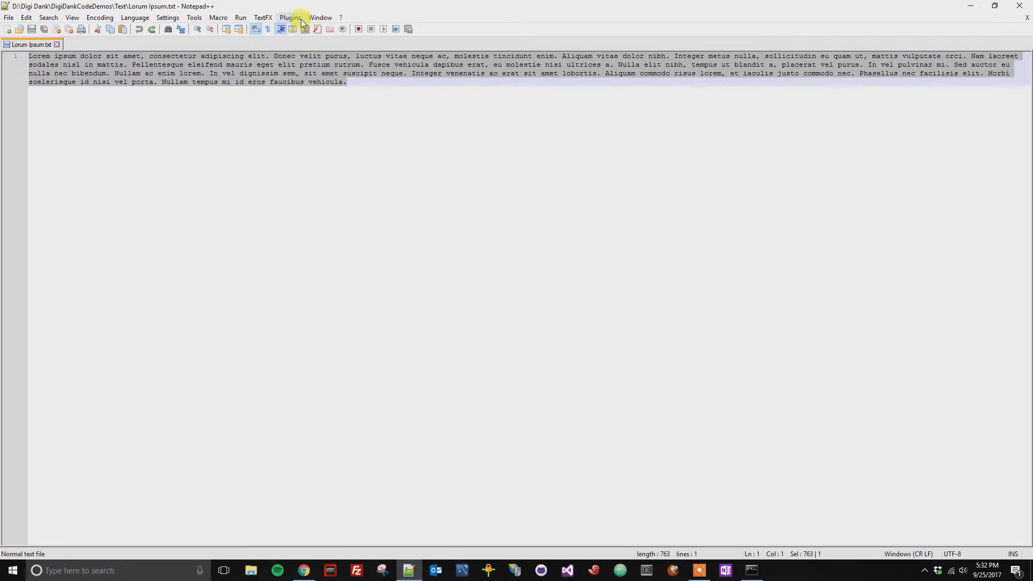
# - URL-encode the selected Lorem ipsum paragraph via MIME Tools so spaces become %20
pyautogui.click(289, 18)
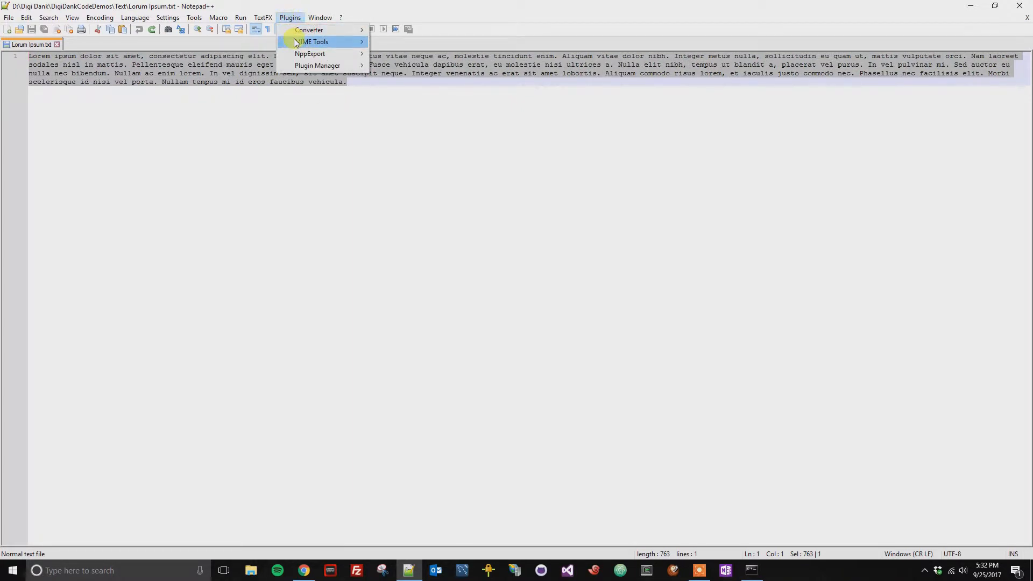
pyautogui.click(315, 42)
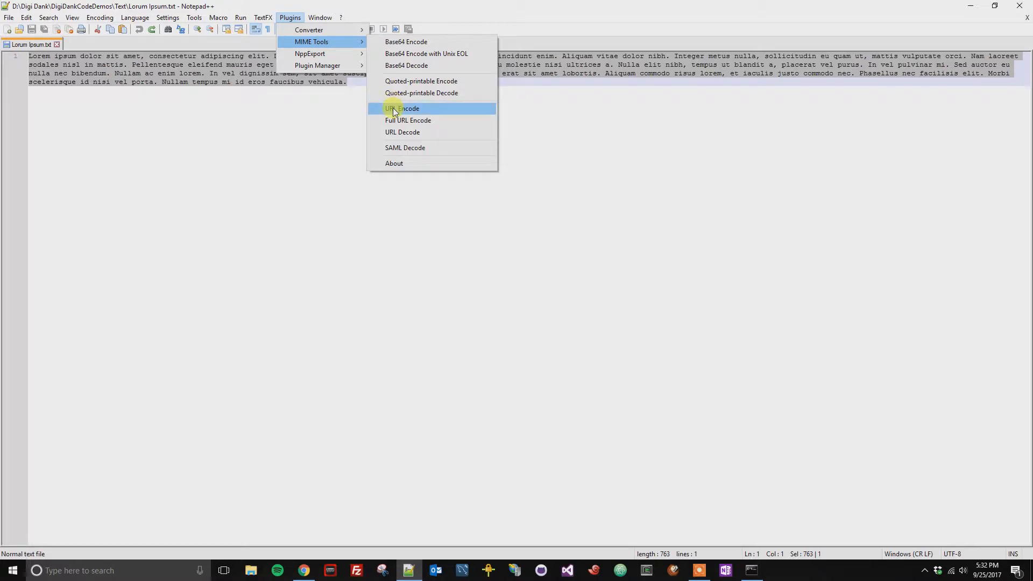
pyautogui.click(401, 107)
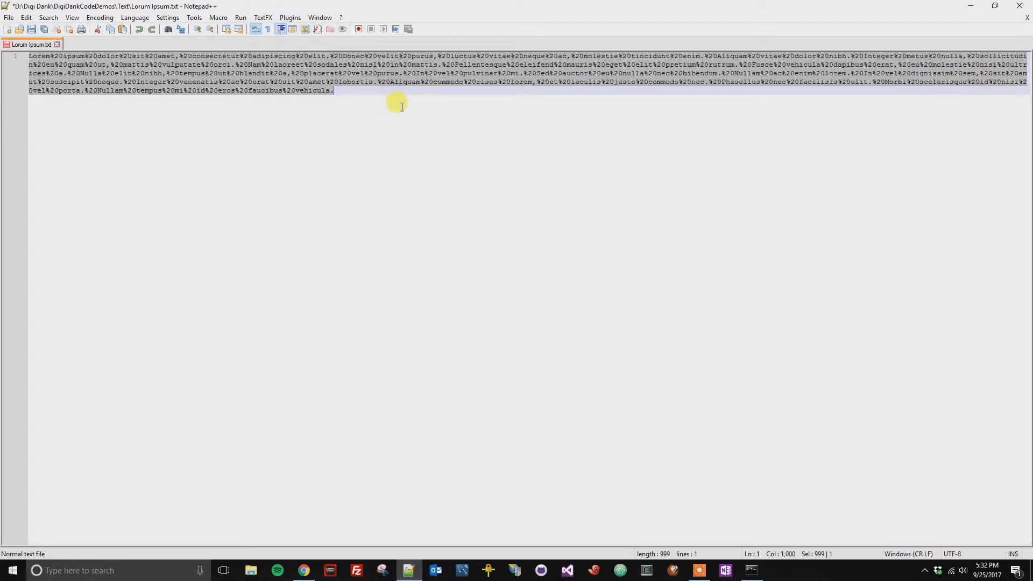
pyautogui.moveTo(559, 156)
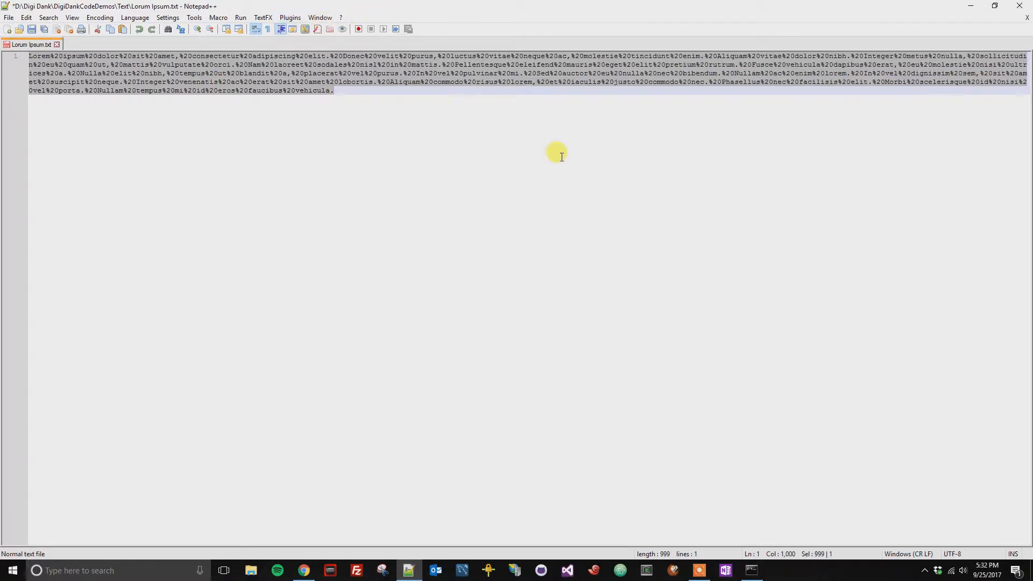
pyautogui.moveTo(342, 41)
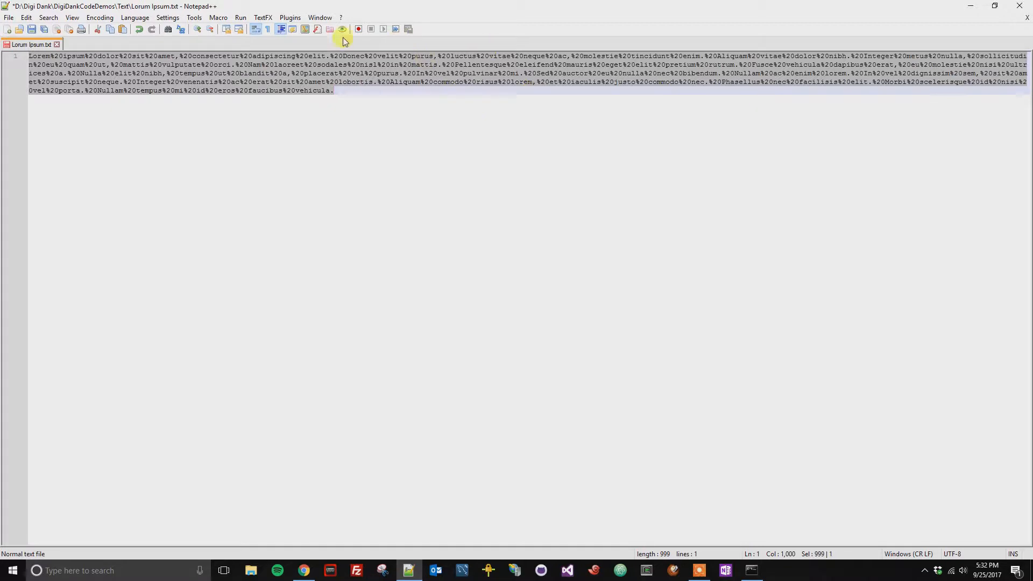
pyautogui.moveTo(289, 18)
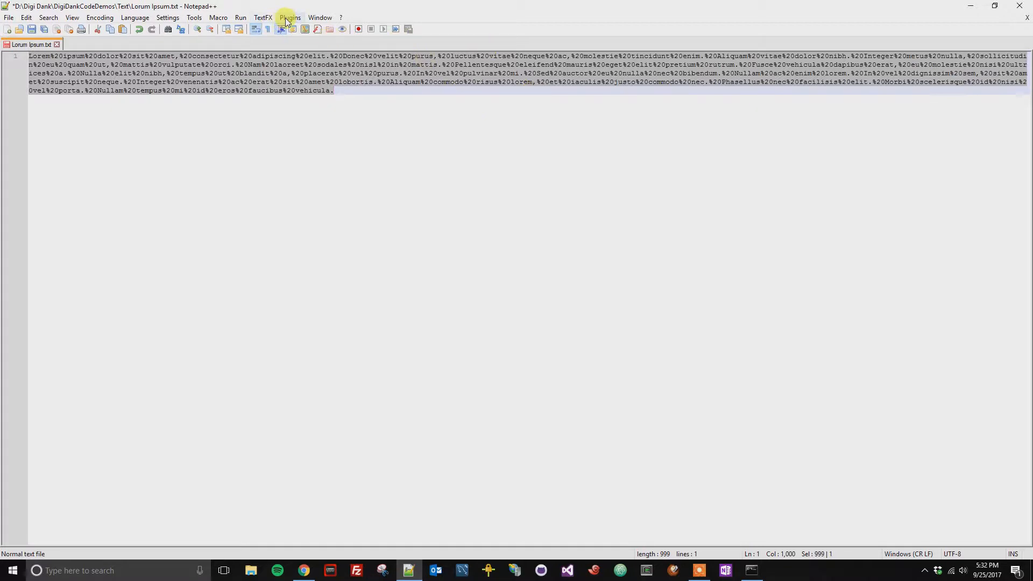
# - URL-decode the paragraph back to plain Lorem ipsum with normal spaces
pyautogui.click(289, 18)
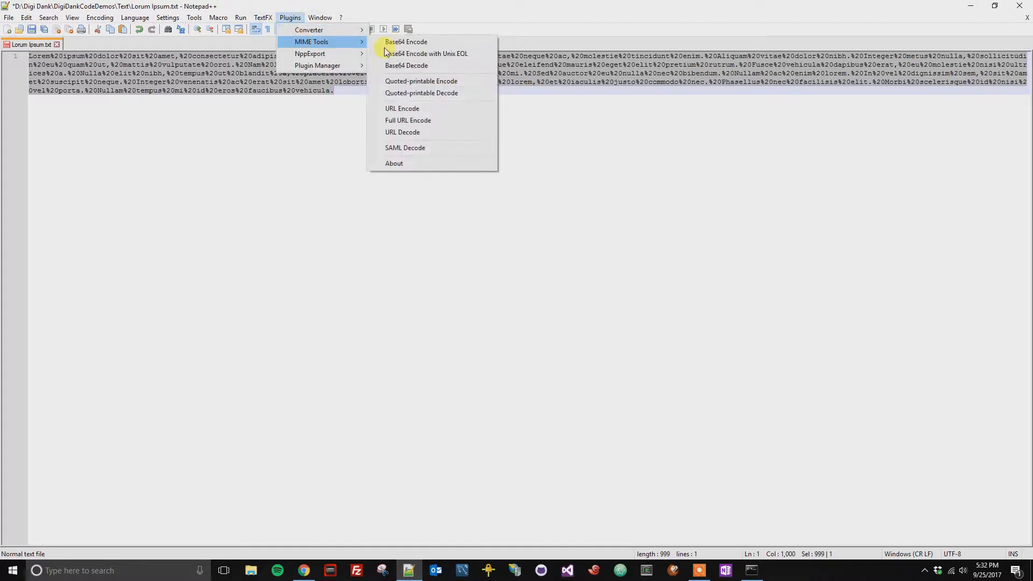
pyautogui.click(401, 132)
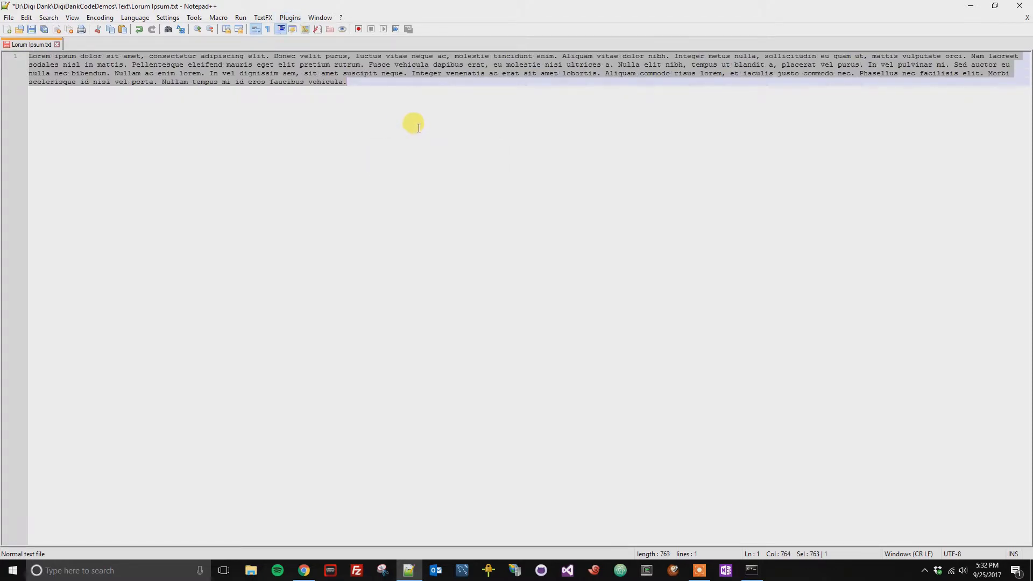
pyautogui.moveTo(412, 117)
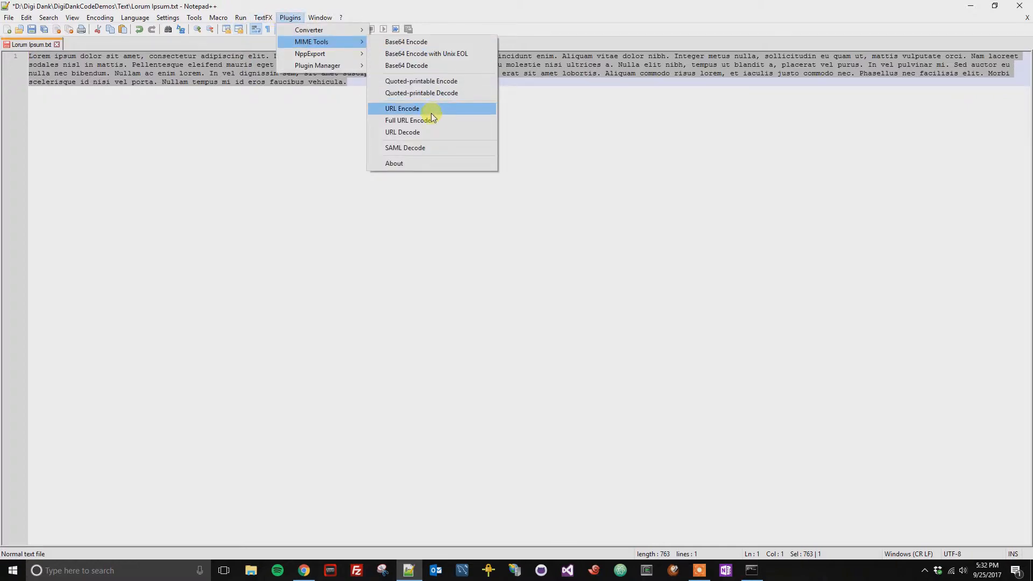
# - Full-URL-encode the paragraph so every character becomes a percent-hex code
pyautogui.click(401, 108)
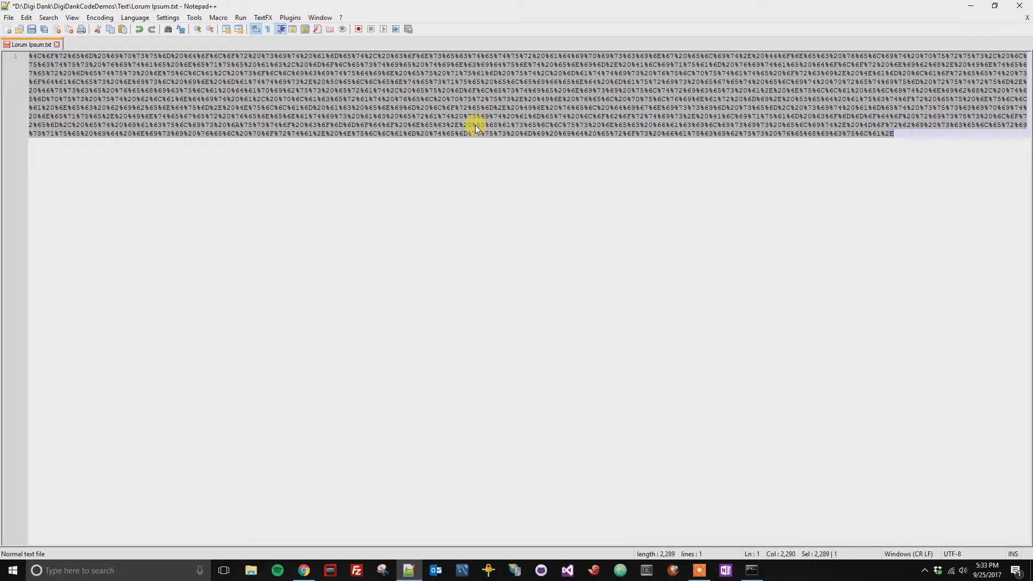
pyautogui.moveTo(715, 117)
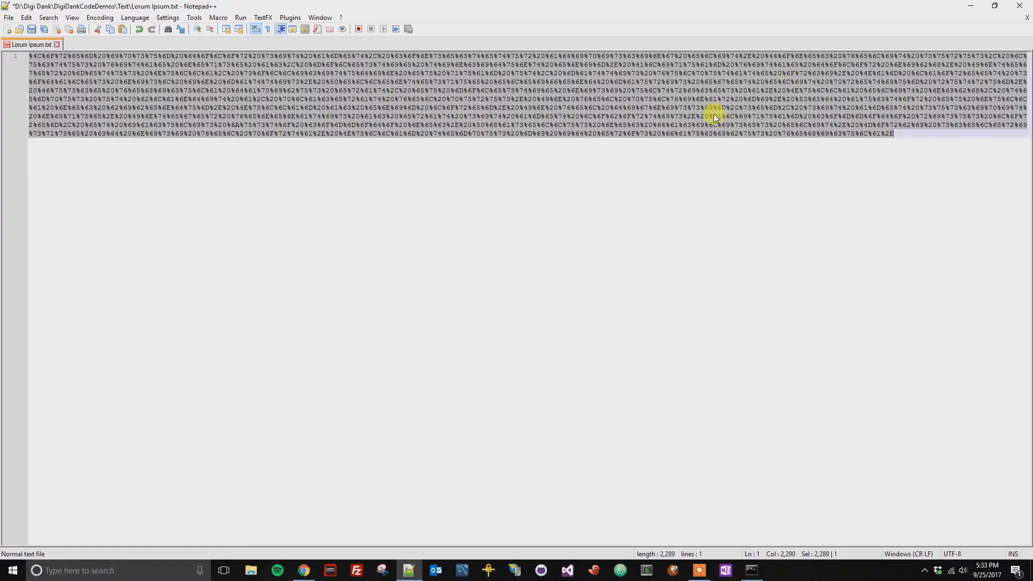
pyautogui.moveTo(288, 17)
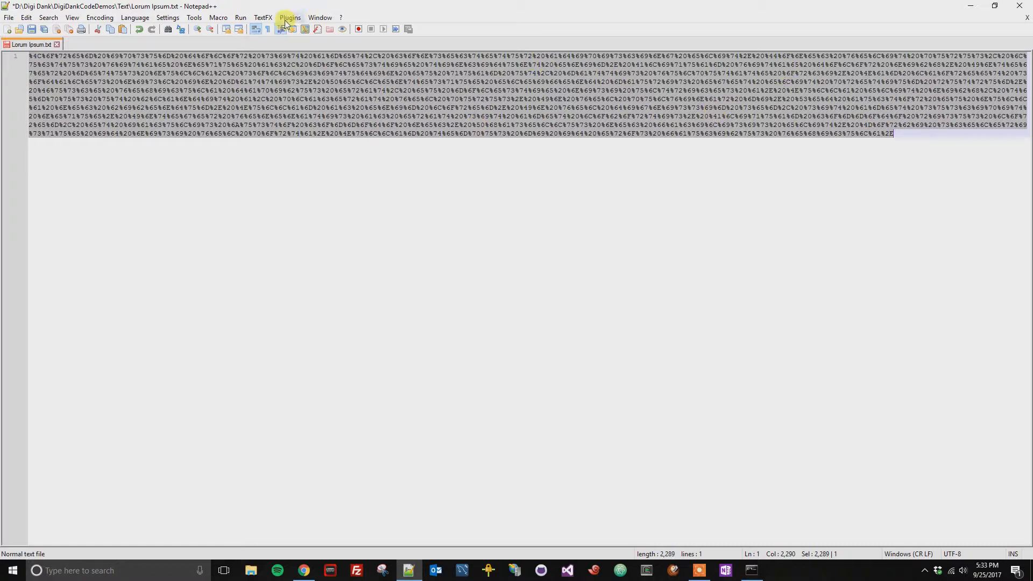
pyautogui.click(289, 18)
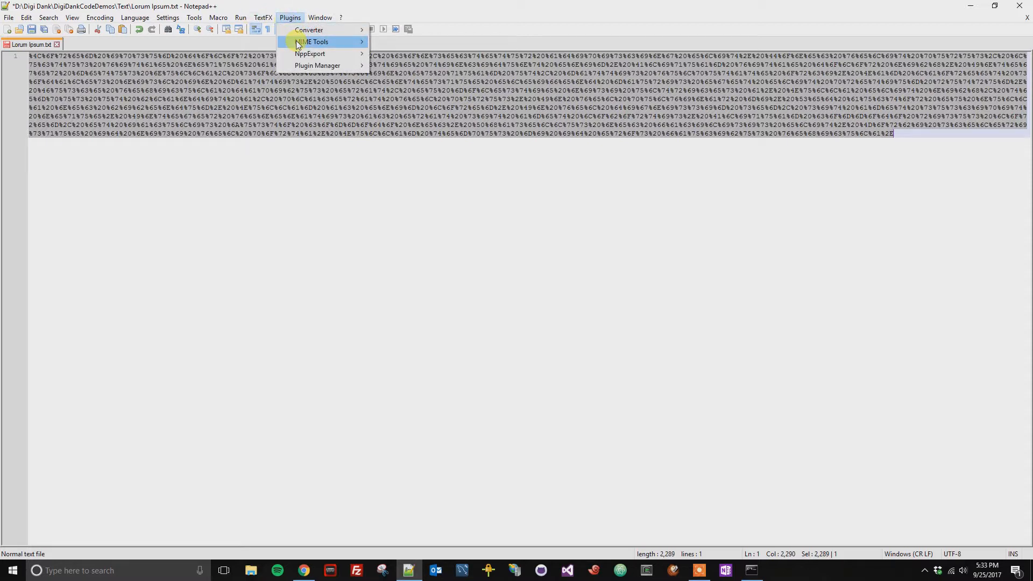